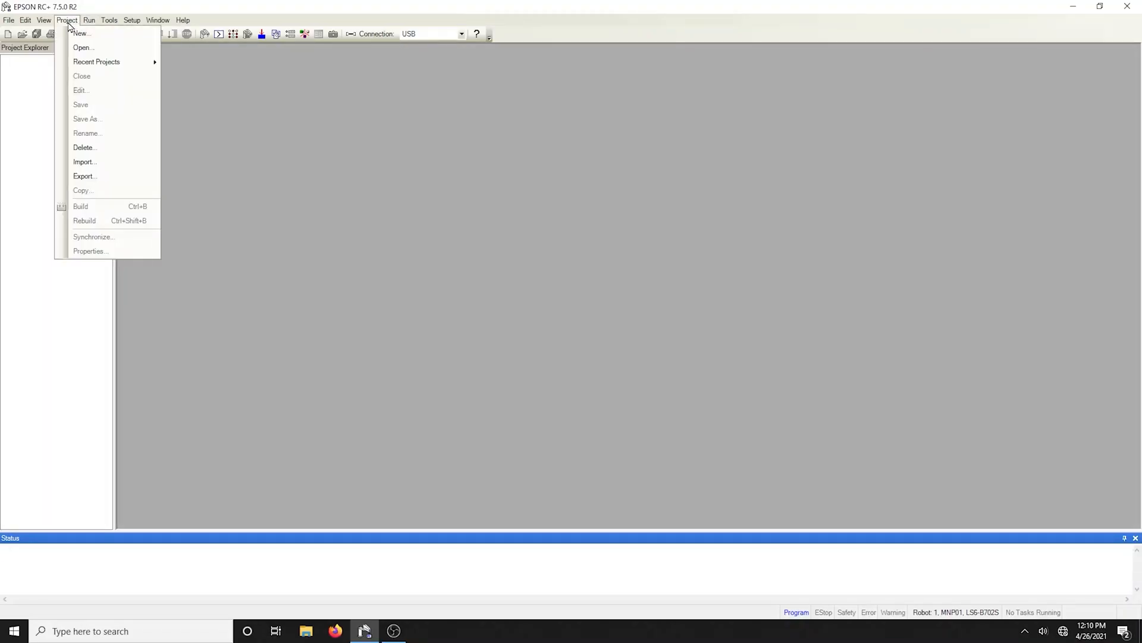
Step: Create a project named 'Demo' from the PickPlaceOneToOne template
click(81, 33)
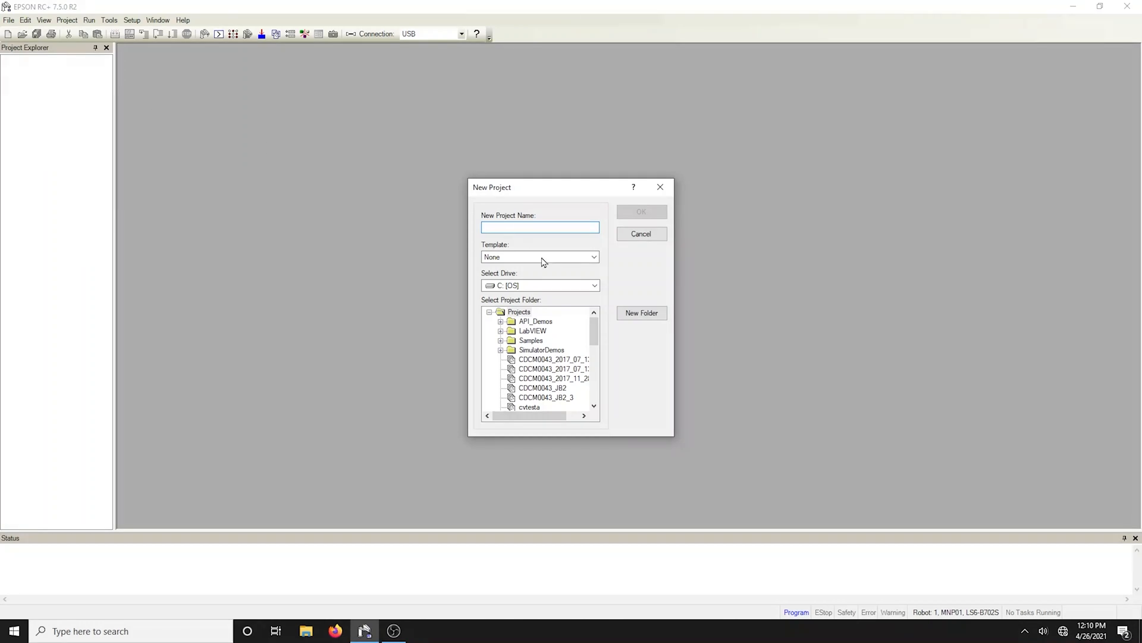
text(De)
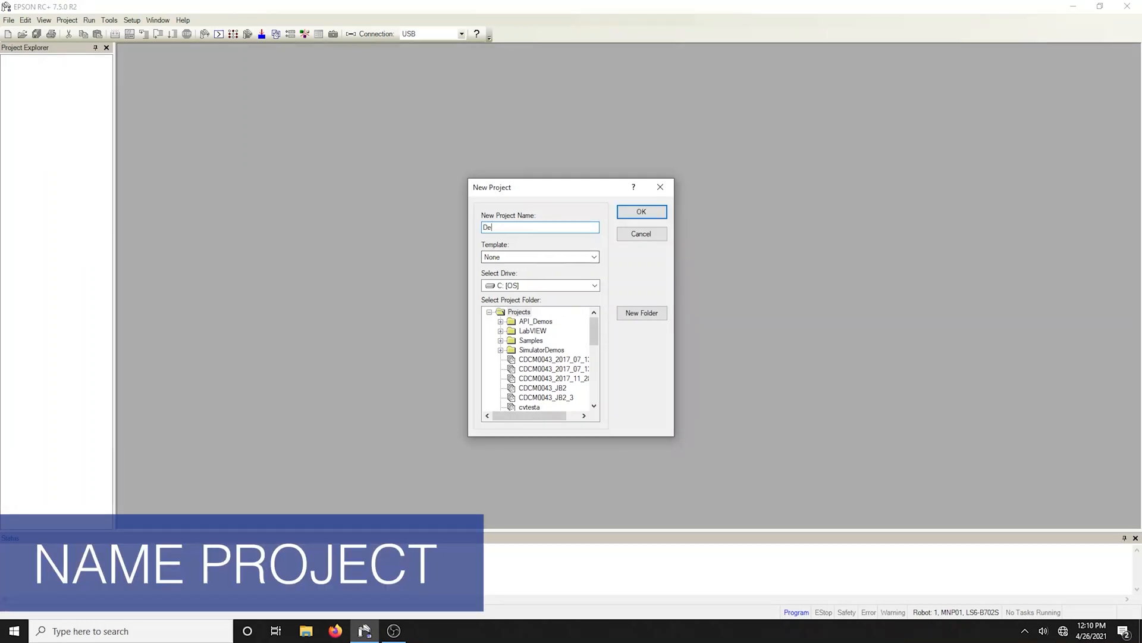
click(593, 256)
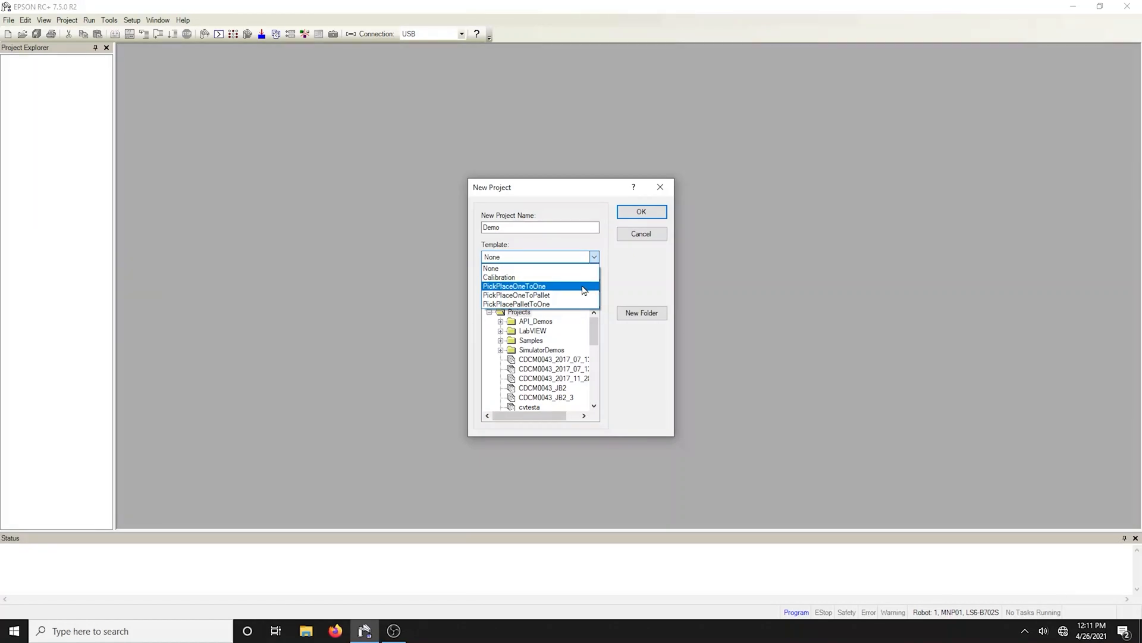
click(514, 285)
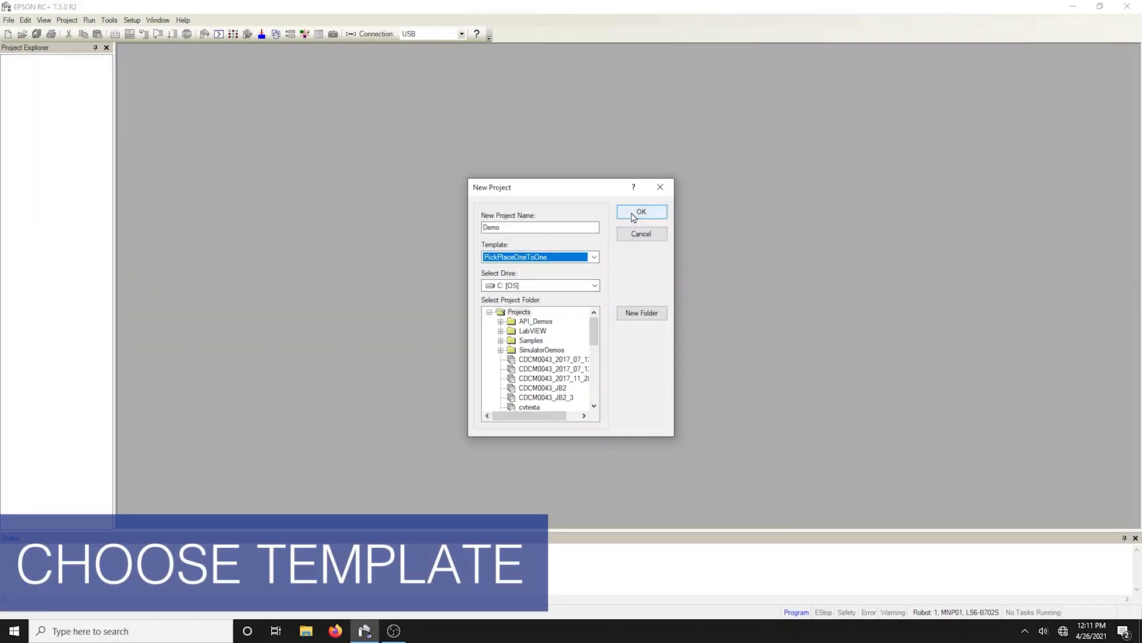
click(640, 211)
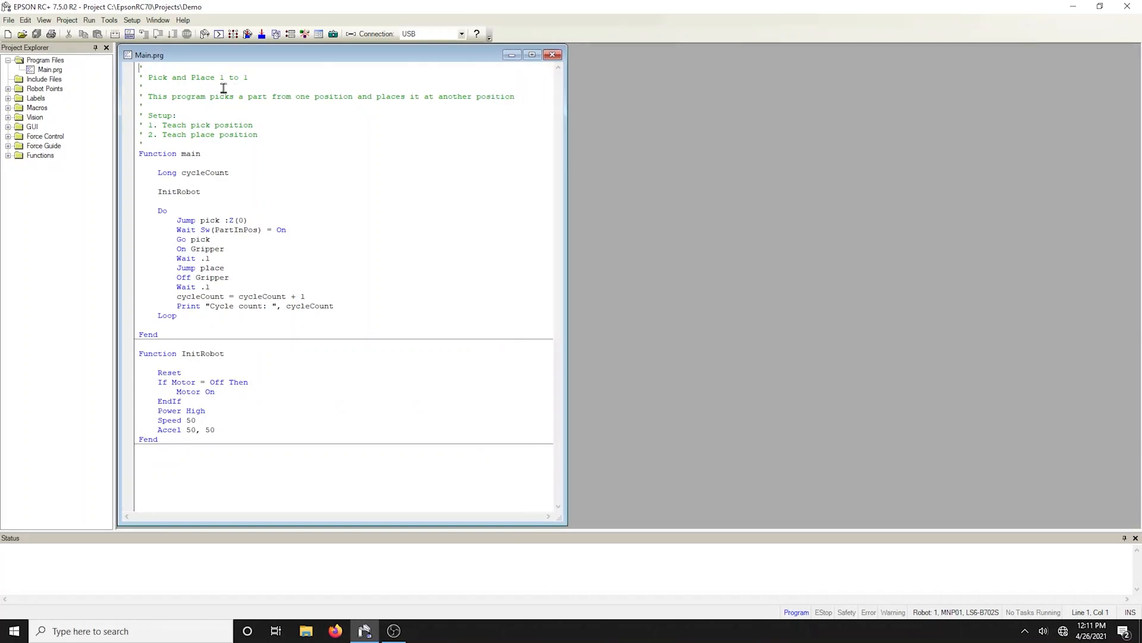
Step: Launch Robot Manager and accept overwriting the controller's project with Demo
click(108, 19)
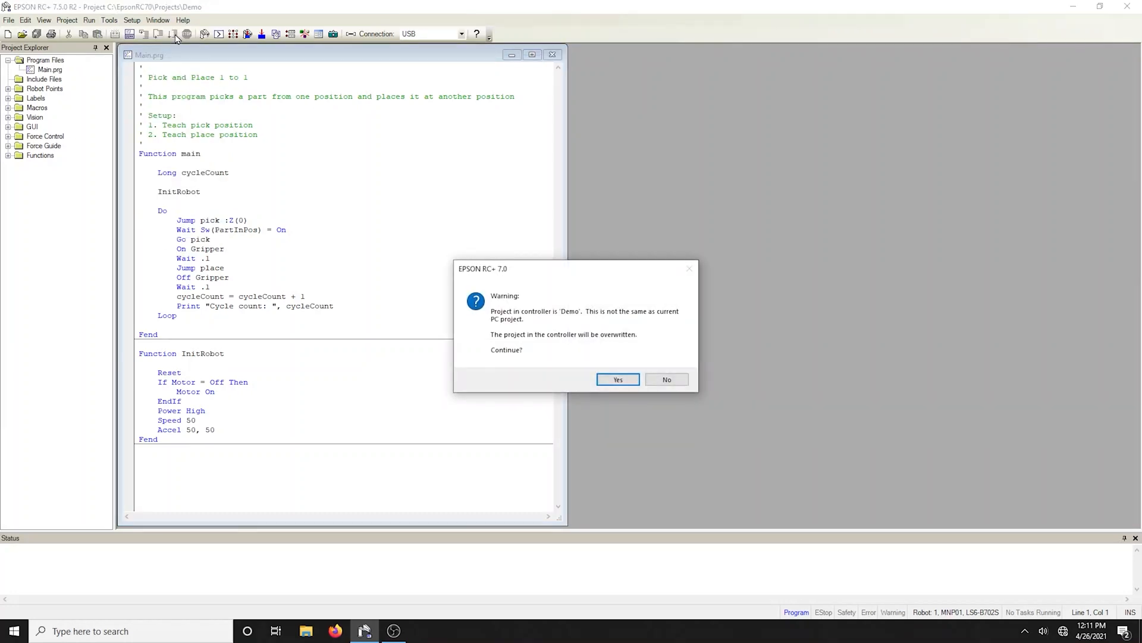
click(617, 380)
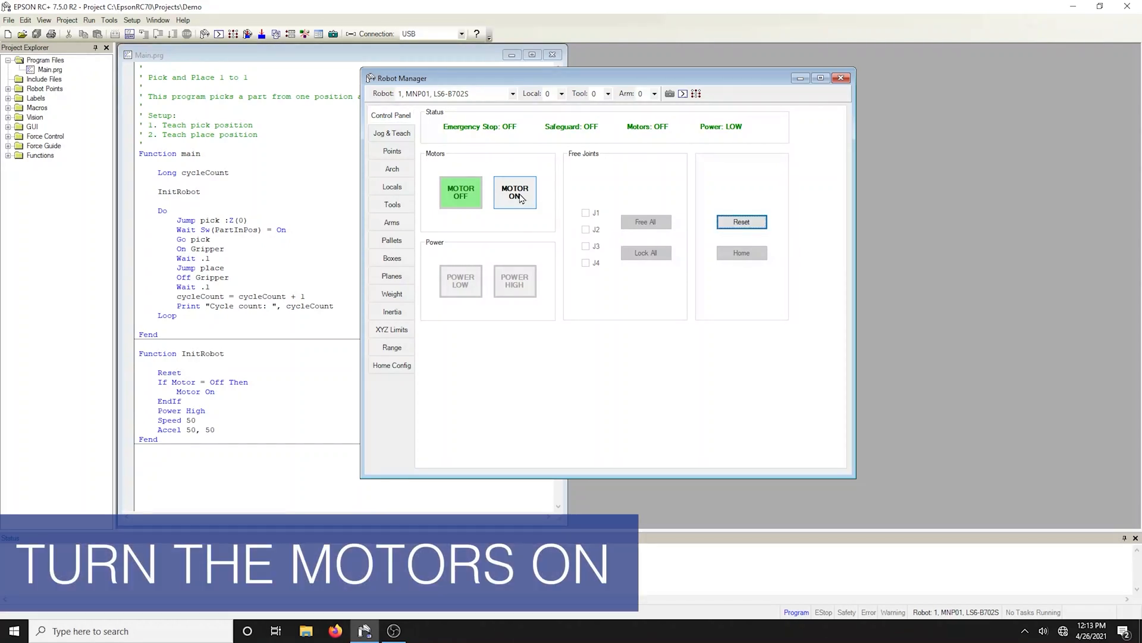
Step: Turn motors on, reset the emergency stop, and turn motors on again
click(514, 191)
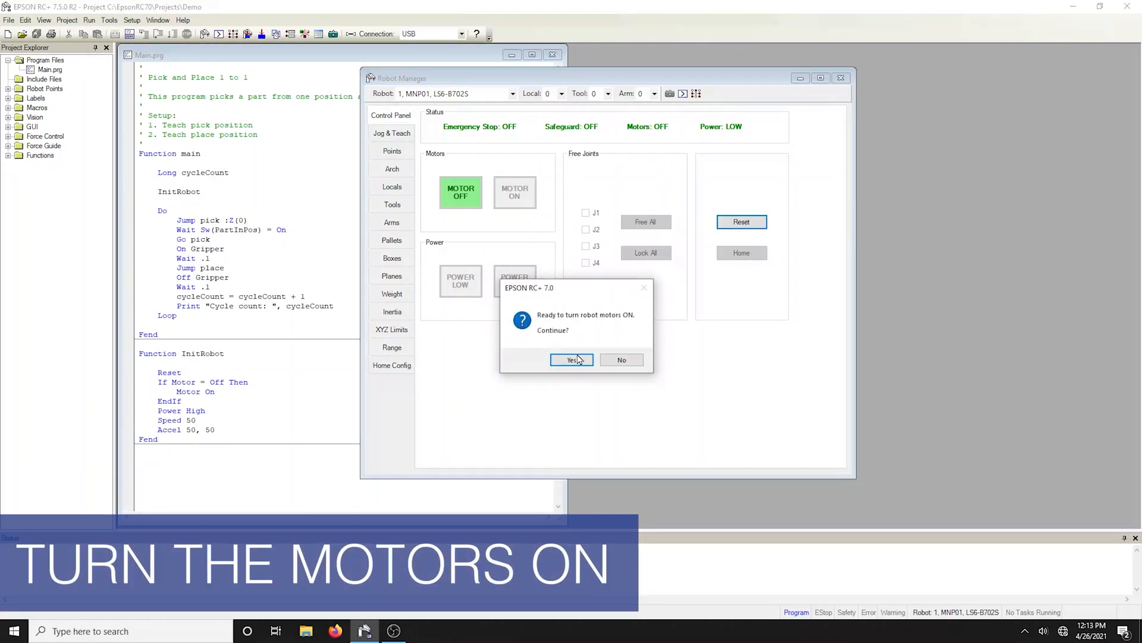
click(571, 359)
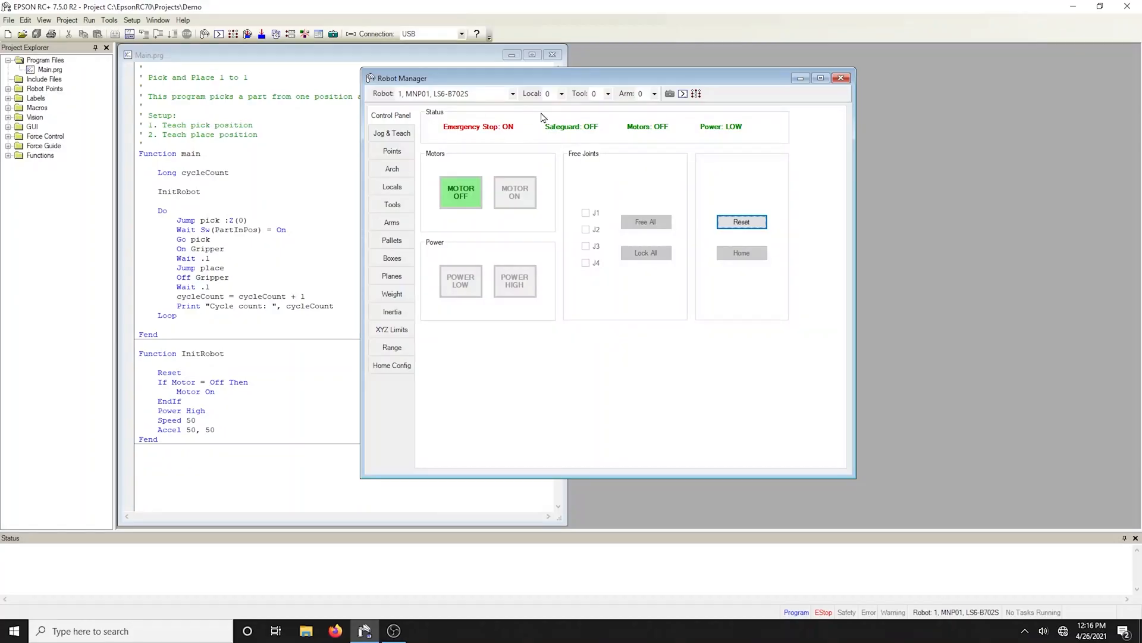
mouse_move(740, 222)
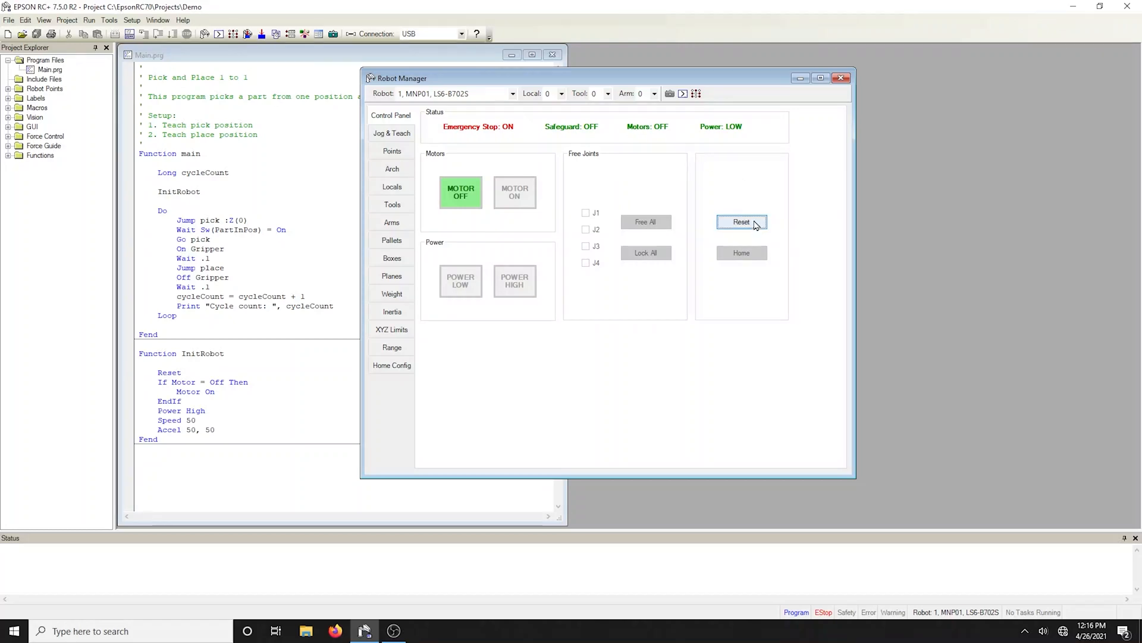
click(741, 221)
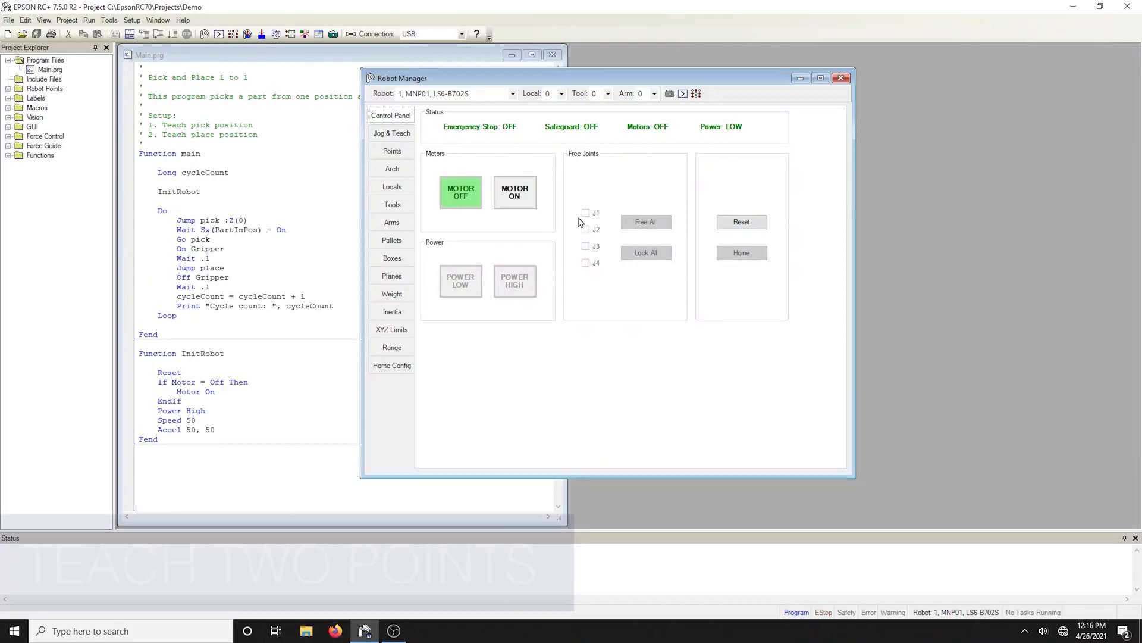
click(514, 191)
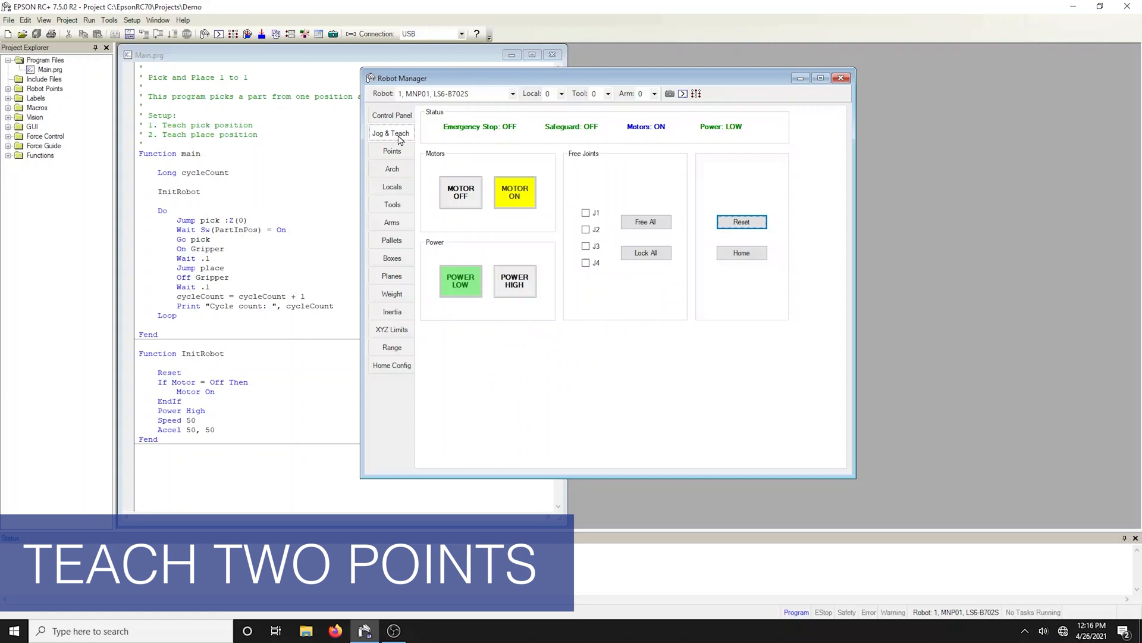
Step: Jog the arm down along -Z in 10 mm steps and teach P0: pick
click(391, 132)
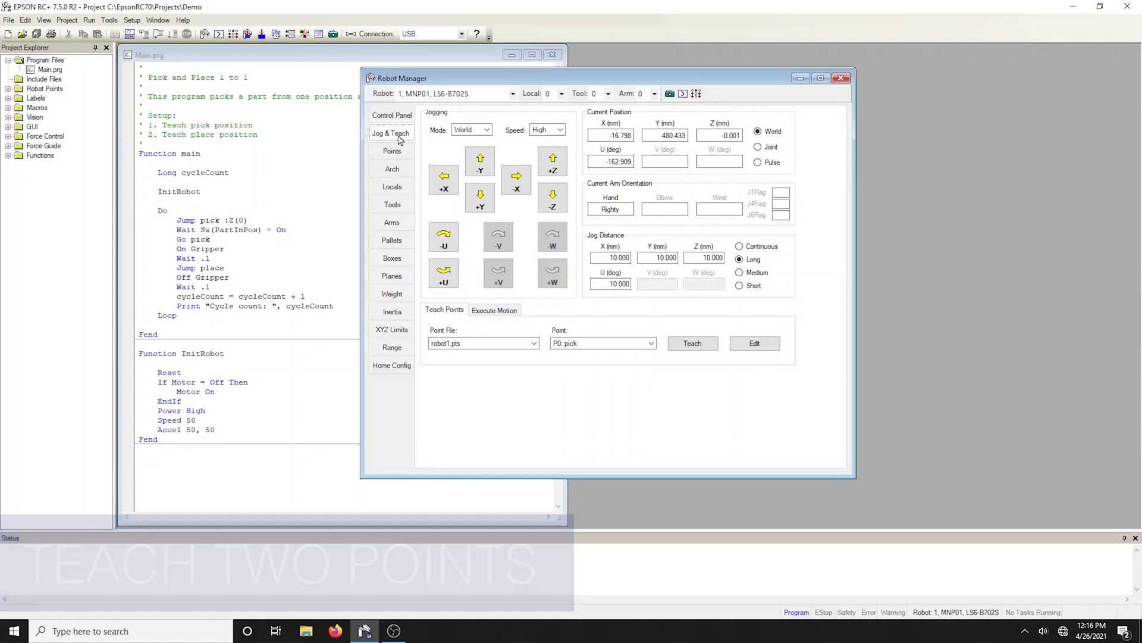
mouse_move(552, 198)
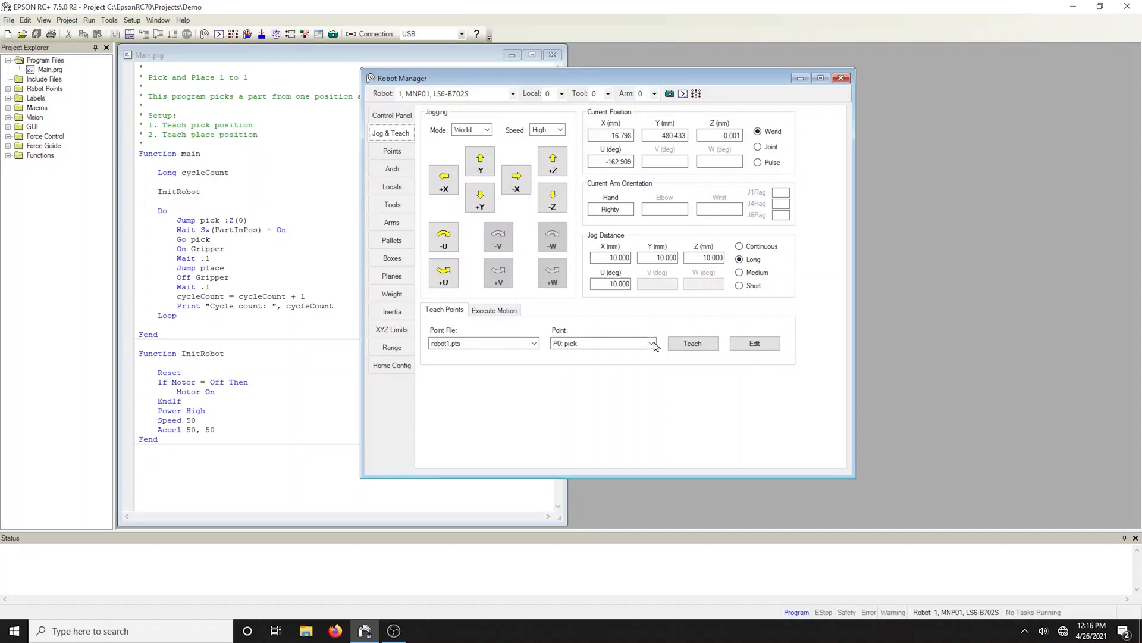
click(650, 343)
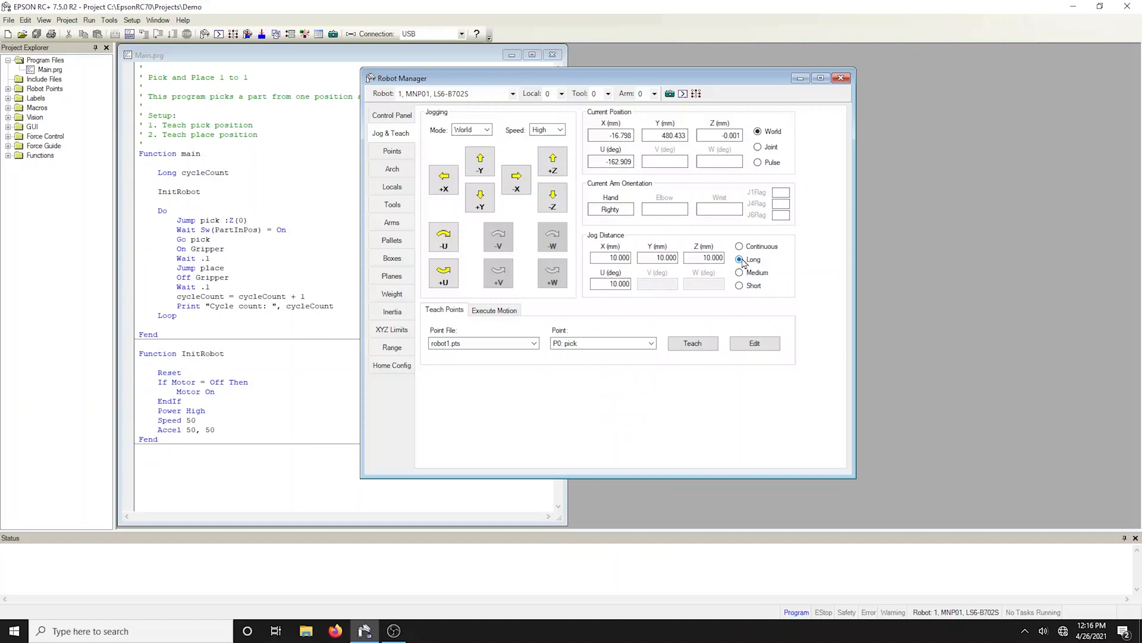
click(740, 285)
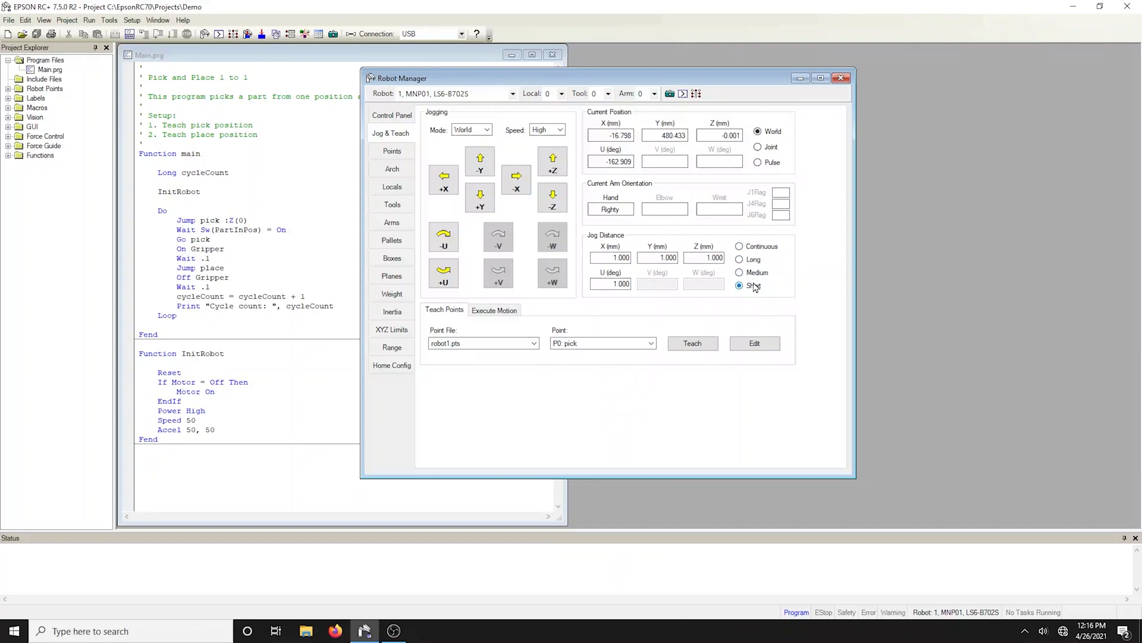
click(740, 259)
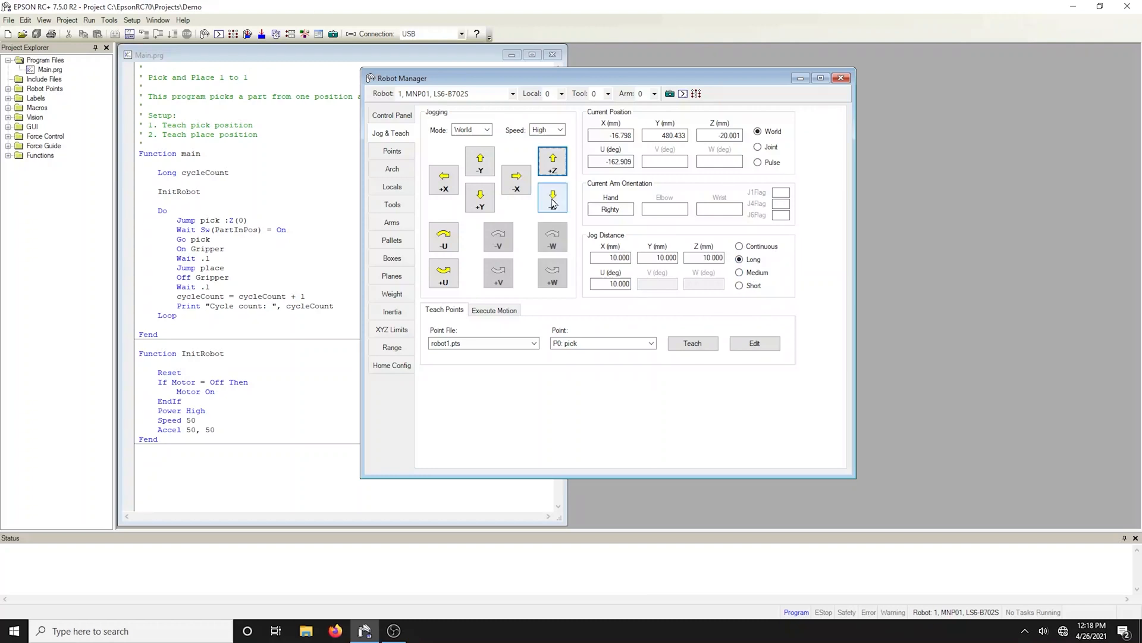
click(649, 344)
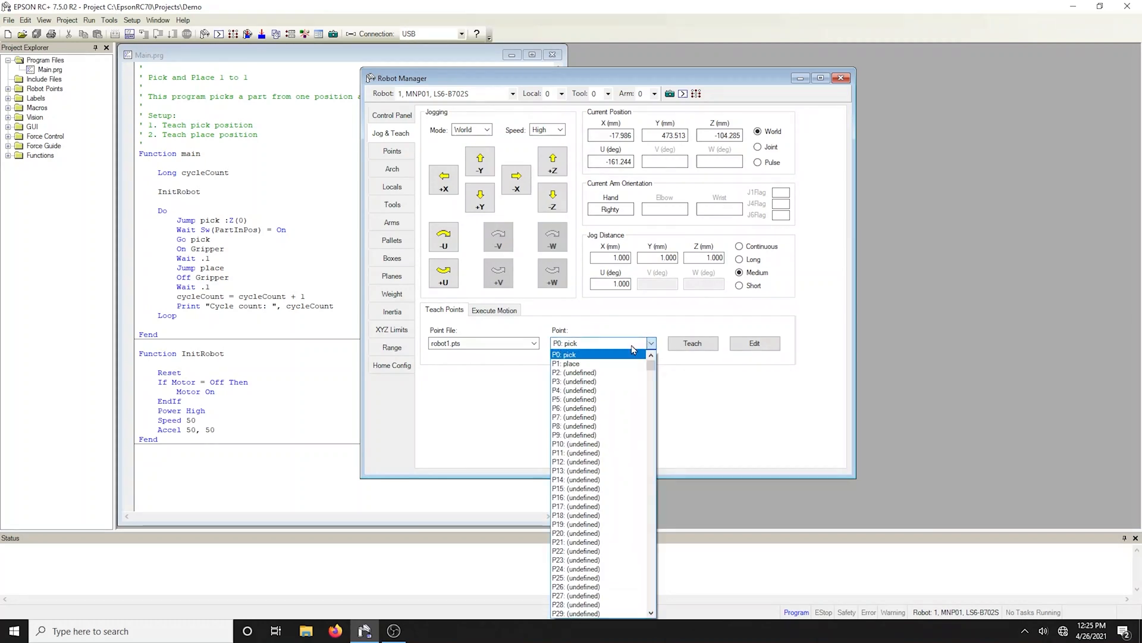
click(691, 344)
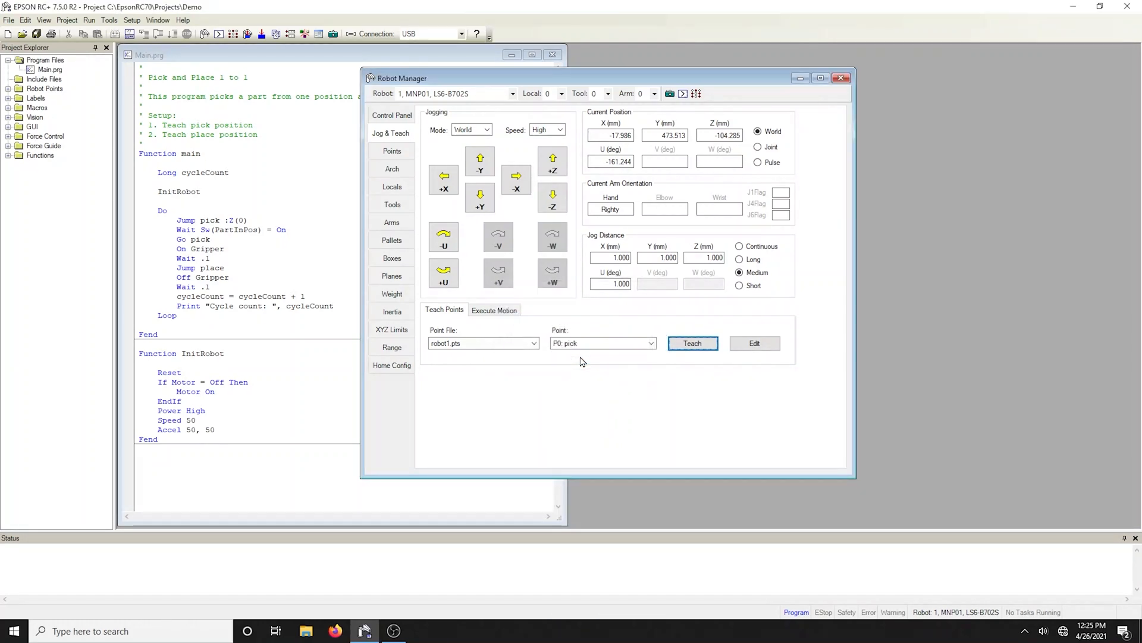
click(391, 115)
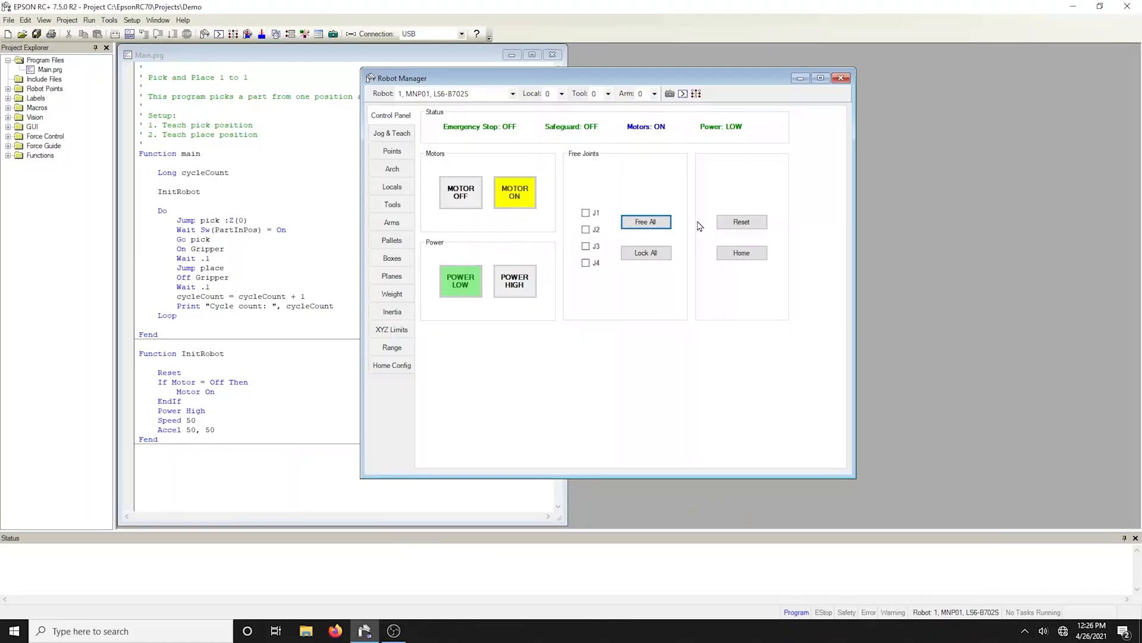
mouse_move(646, 222)
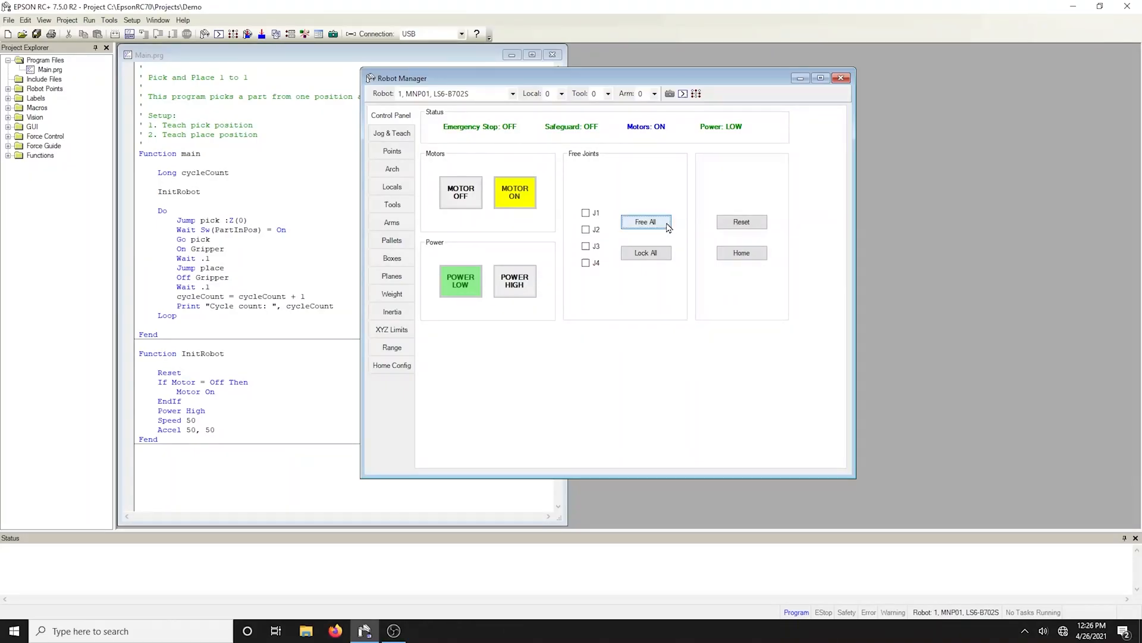